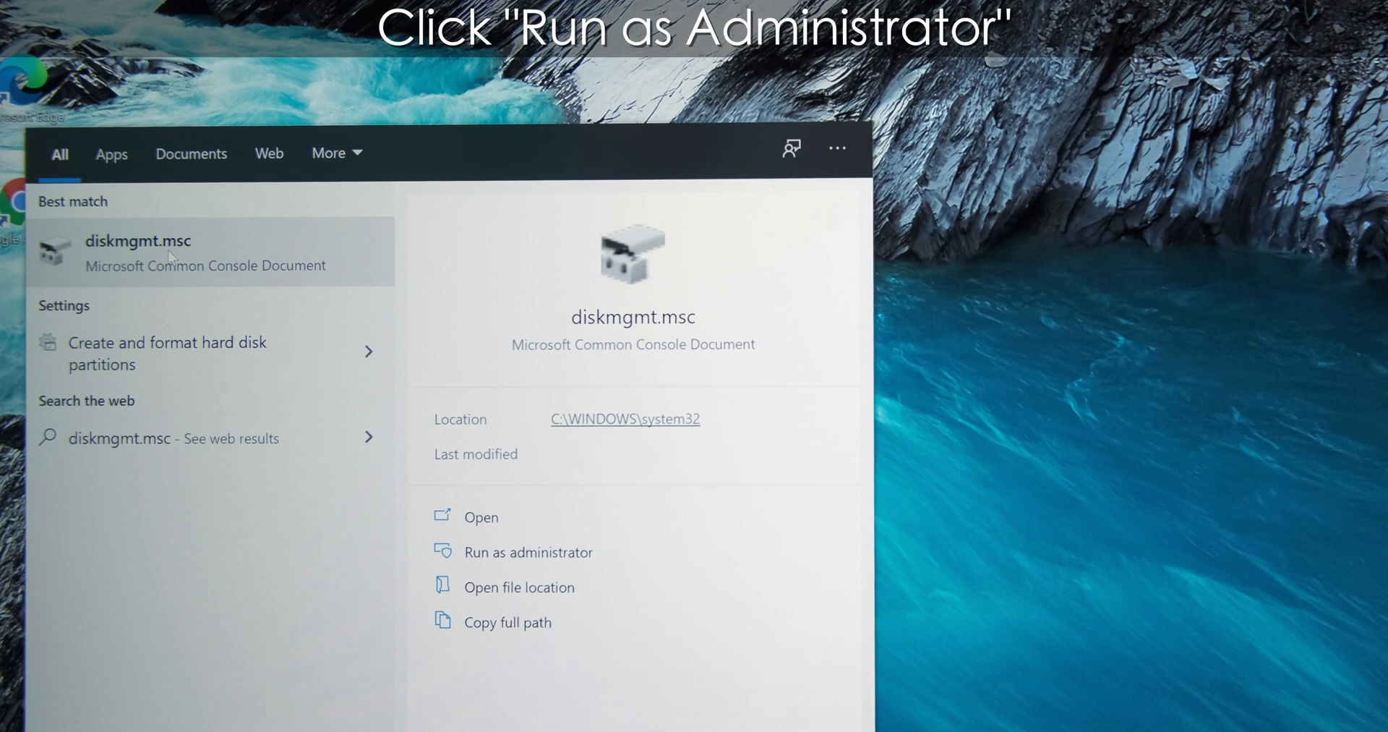
{"action": "mouse_move", "coordinate": [545, 561]}
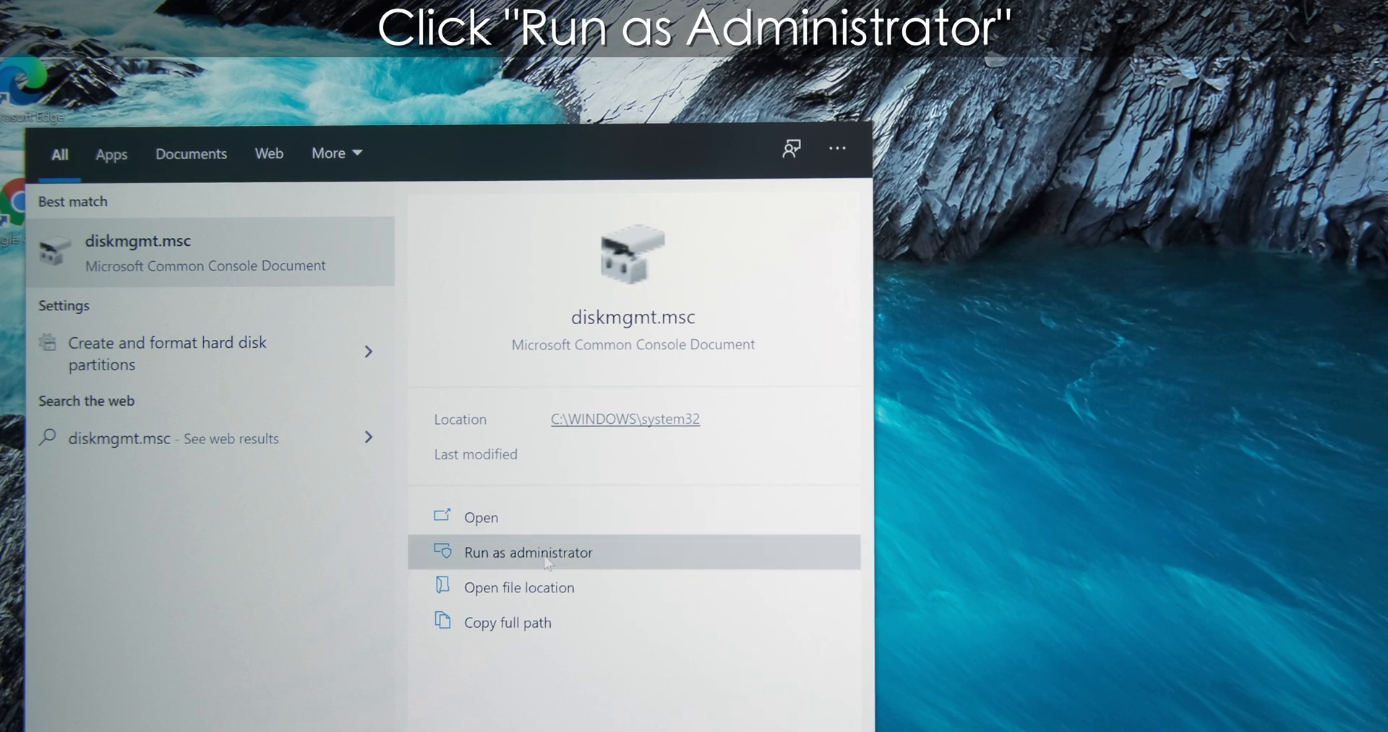
- Launch Disk Management (diskmgmt.msc) with administrator rights from the search results
{"action": "left_click", "coordinate": [529, 552]}
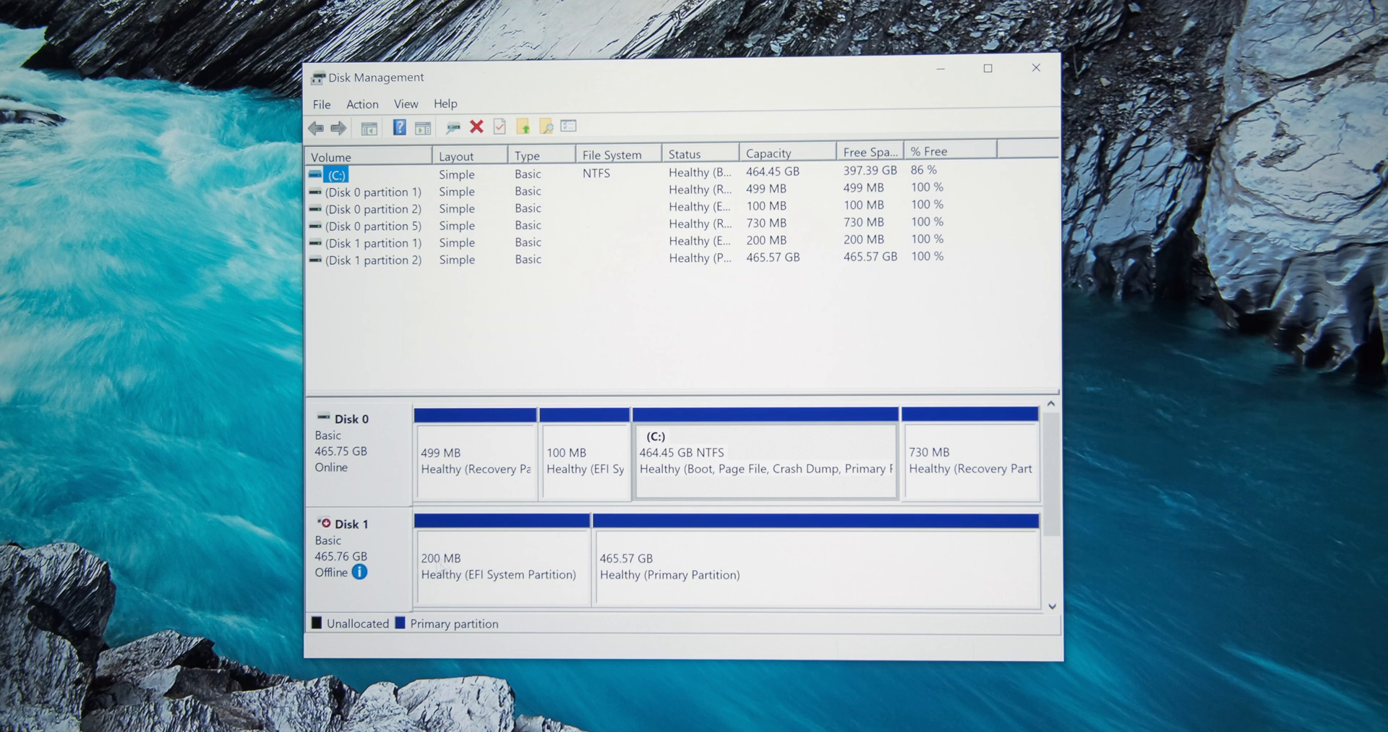
- Bring the offline Disk 1 online from its context menu
{"action": "right_click", "coordinate": [355, 539]}
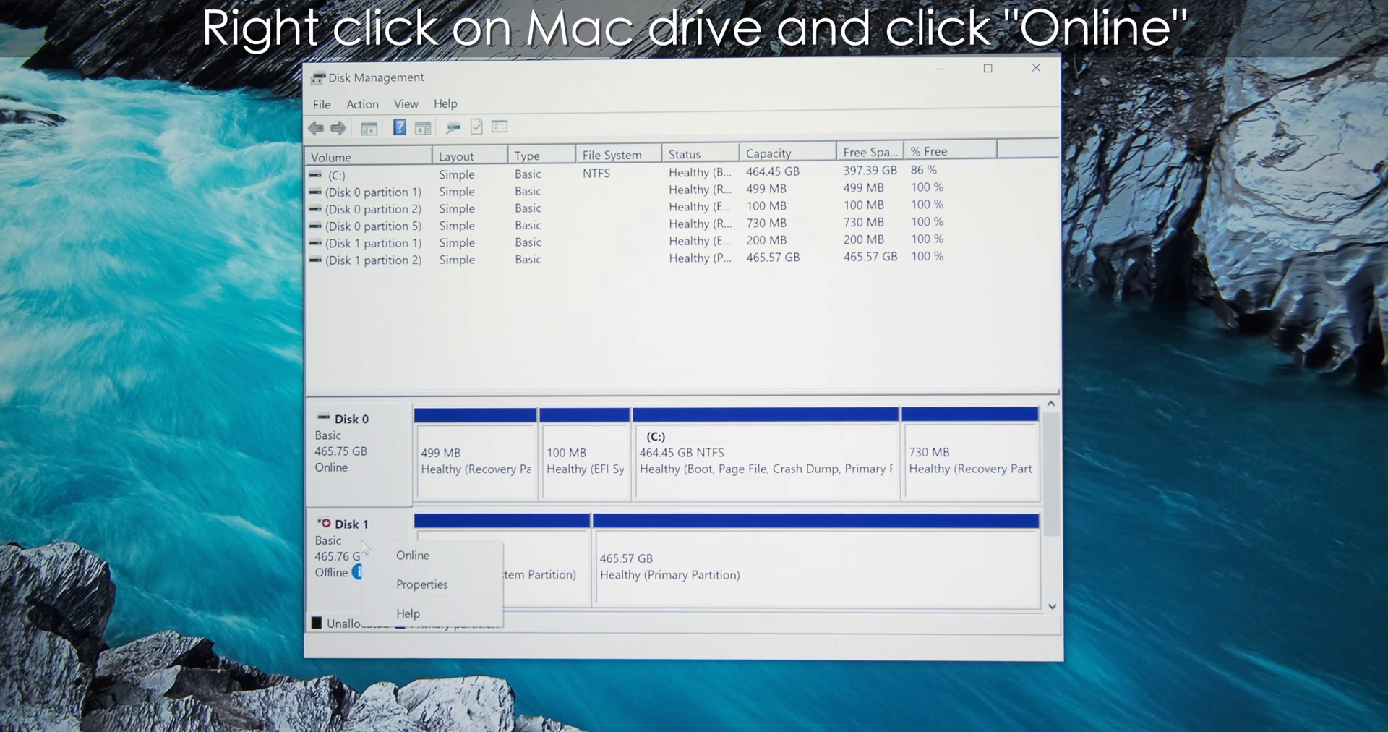
{"action": "left_click", "coordinate": [412, 555]}
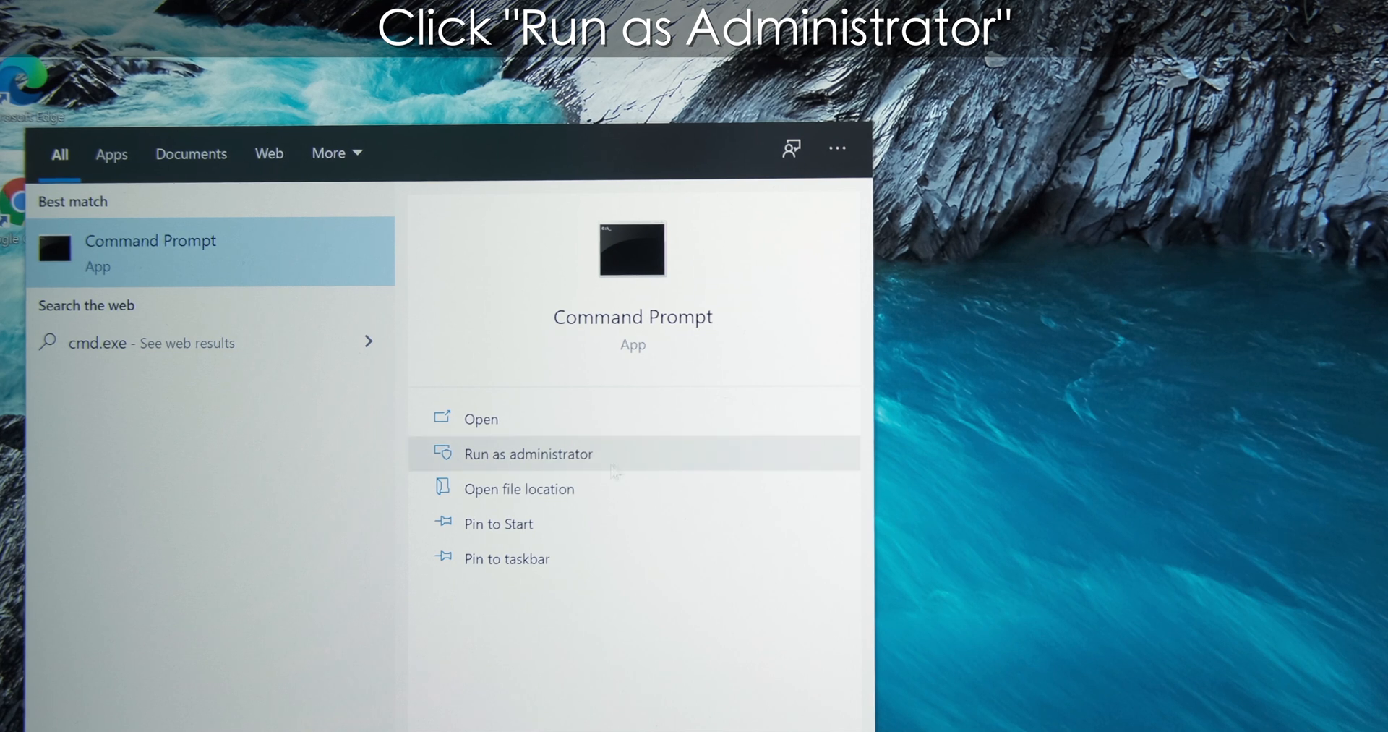
- Launch Command Prompt as administrator and accept the User Account Control prompt
{"action": "left_click", "coordinate": [529, 454]}
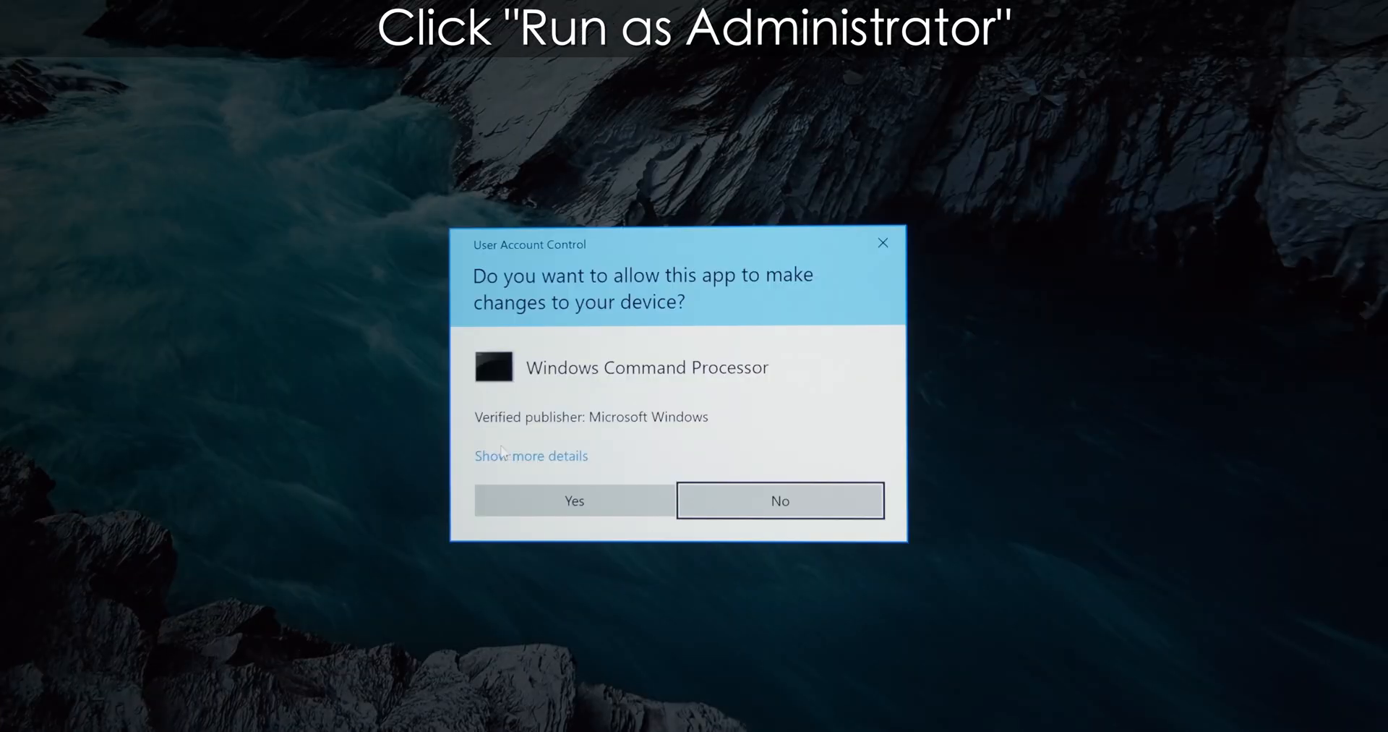
{"action": "left_click", "coordinate": [573, 500]}
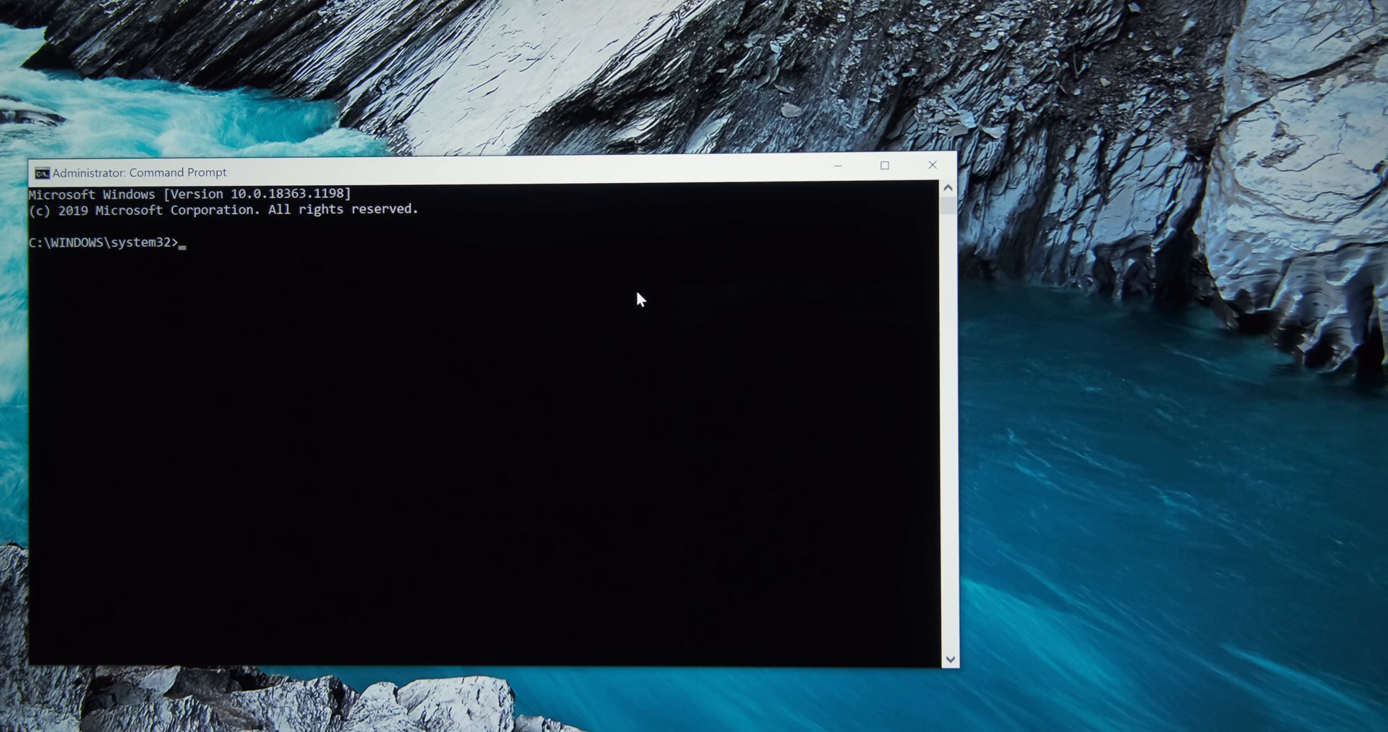
- Start diskpart and run 'list disk' to show Disk 0 and Disk 1
{"action": "type", "text": "dis"}
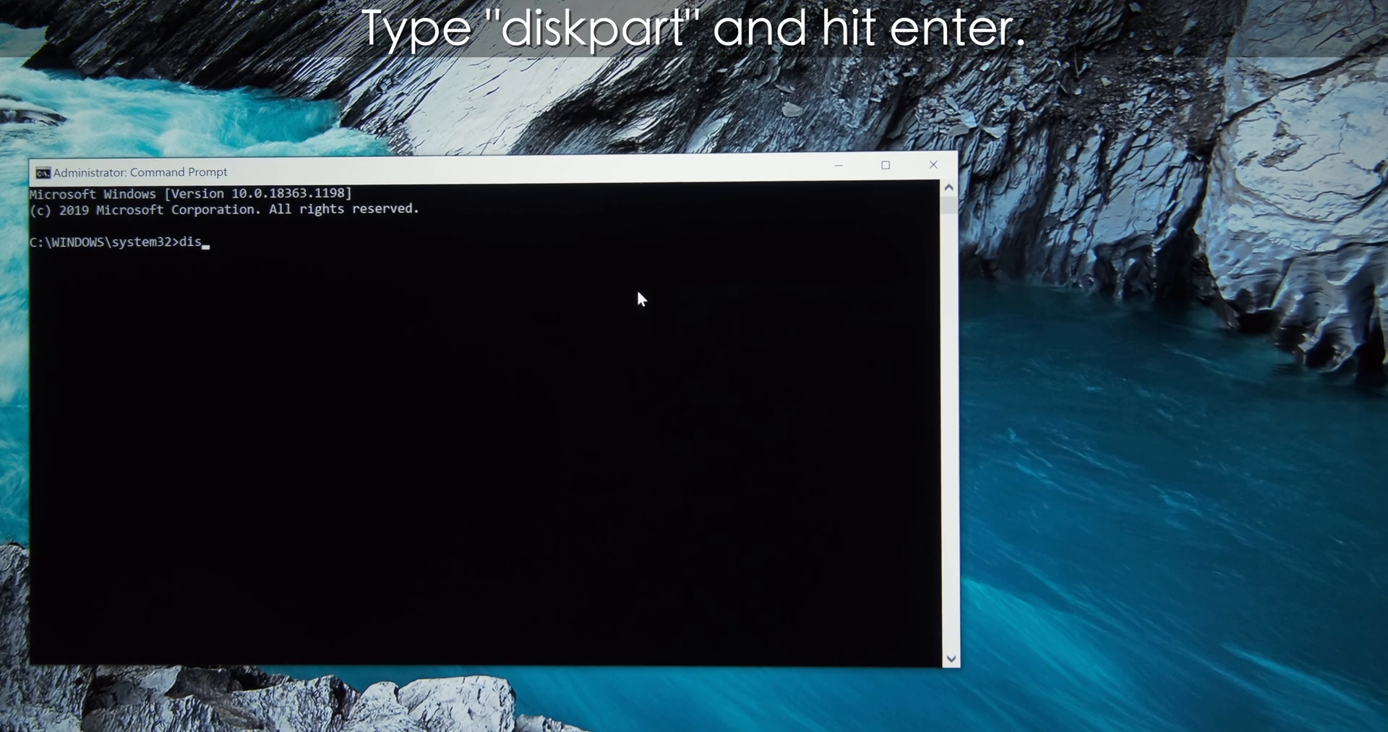
{"action": "type", "text": "kpart"}
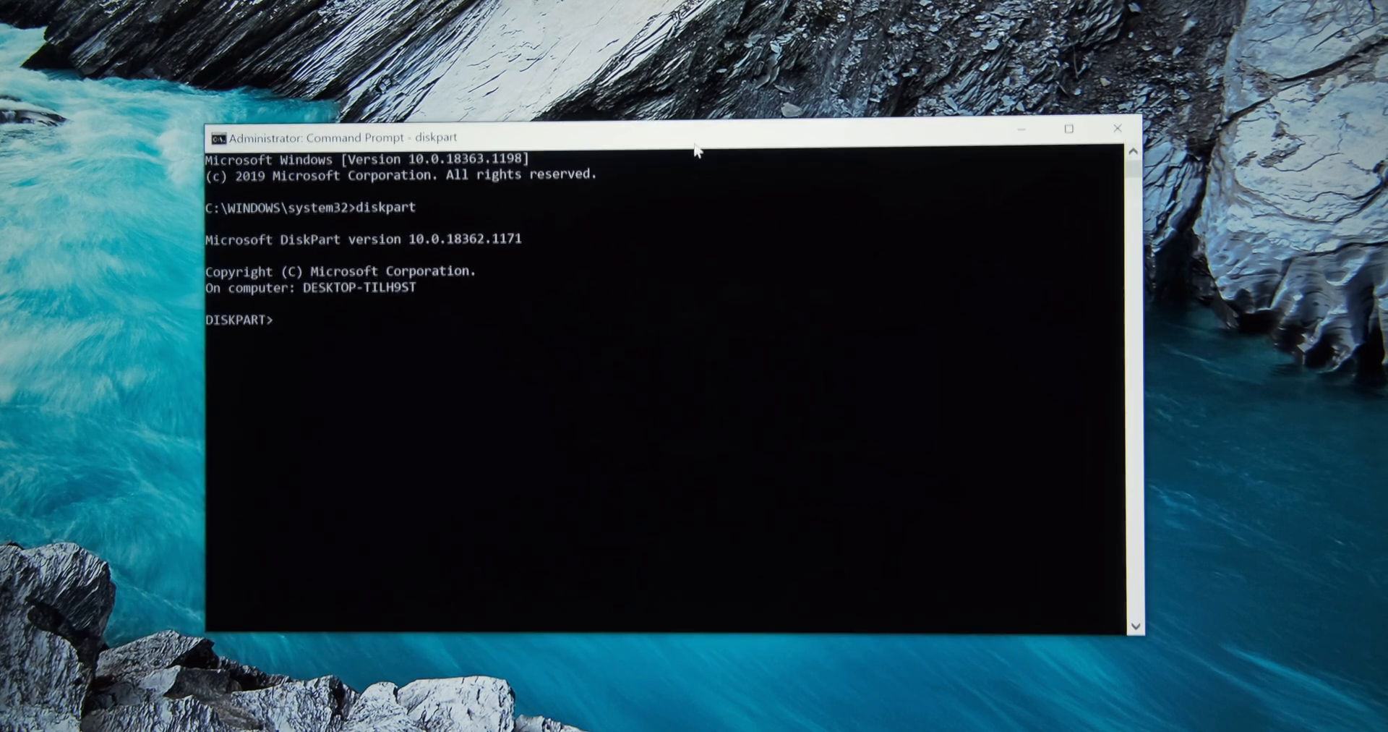
{"action": "type", "text": "list disk"}
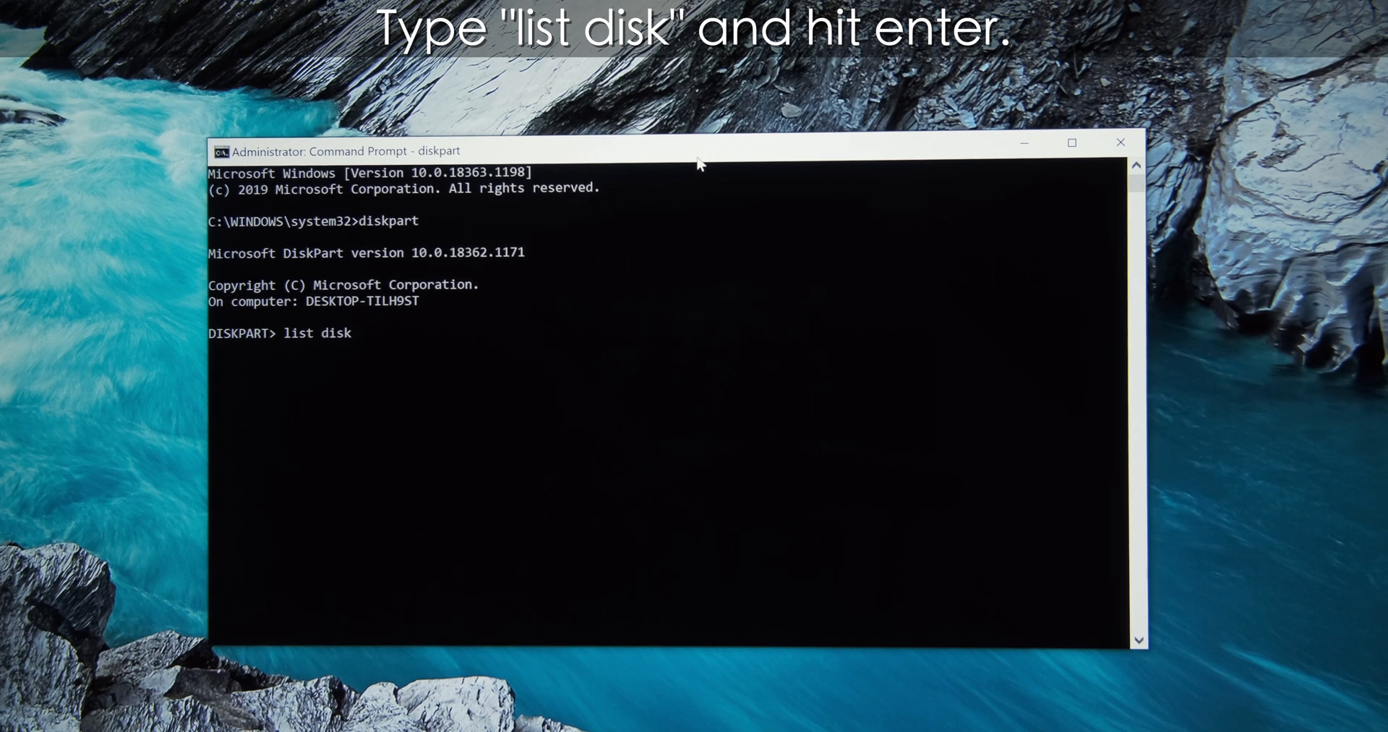
{"action": "key", "text": "Enter"}
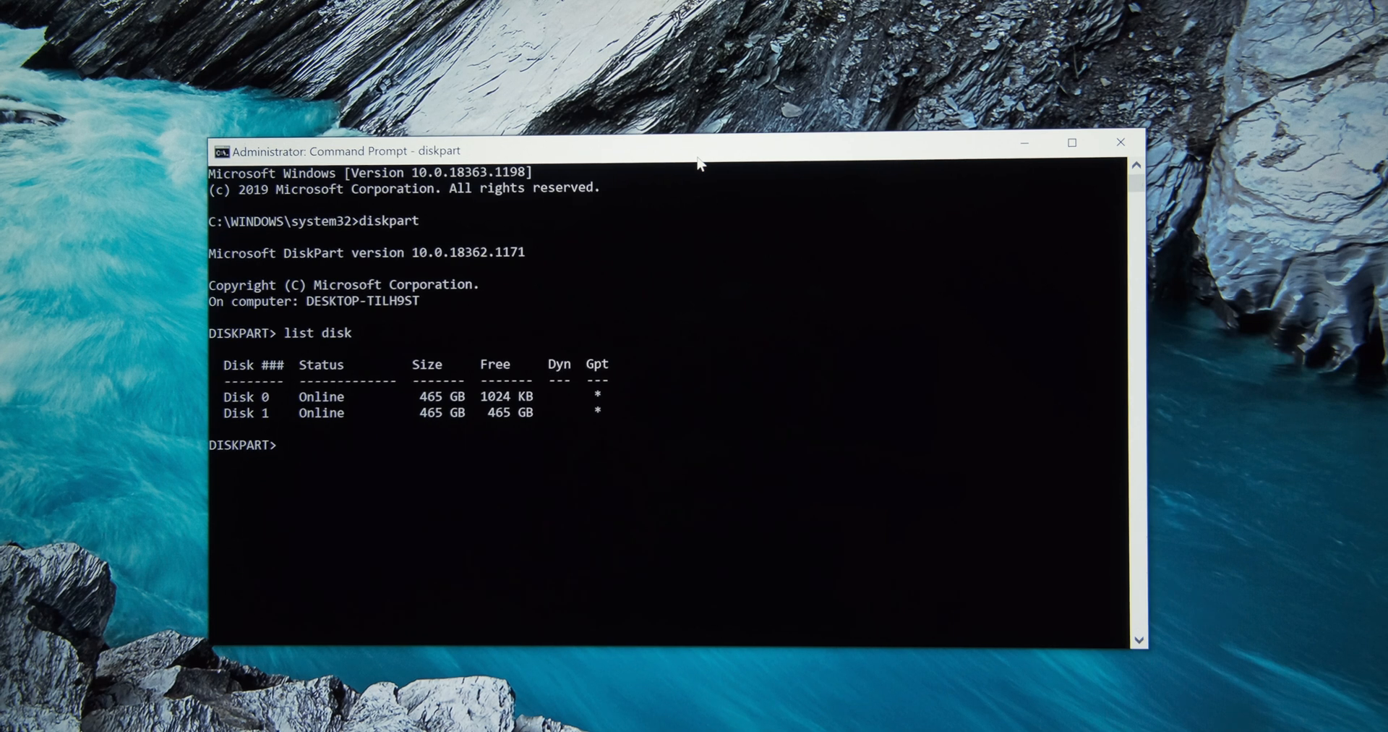
- Run 'select disk 1', 'clean' to wipe the disk, then 'exit' to leave DiskPart
{"action": "type", "text": "select disk 1"}
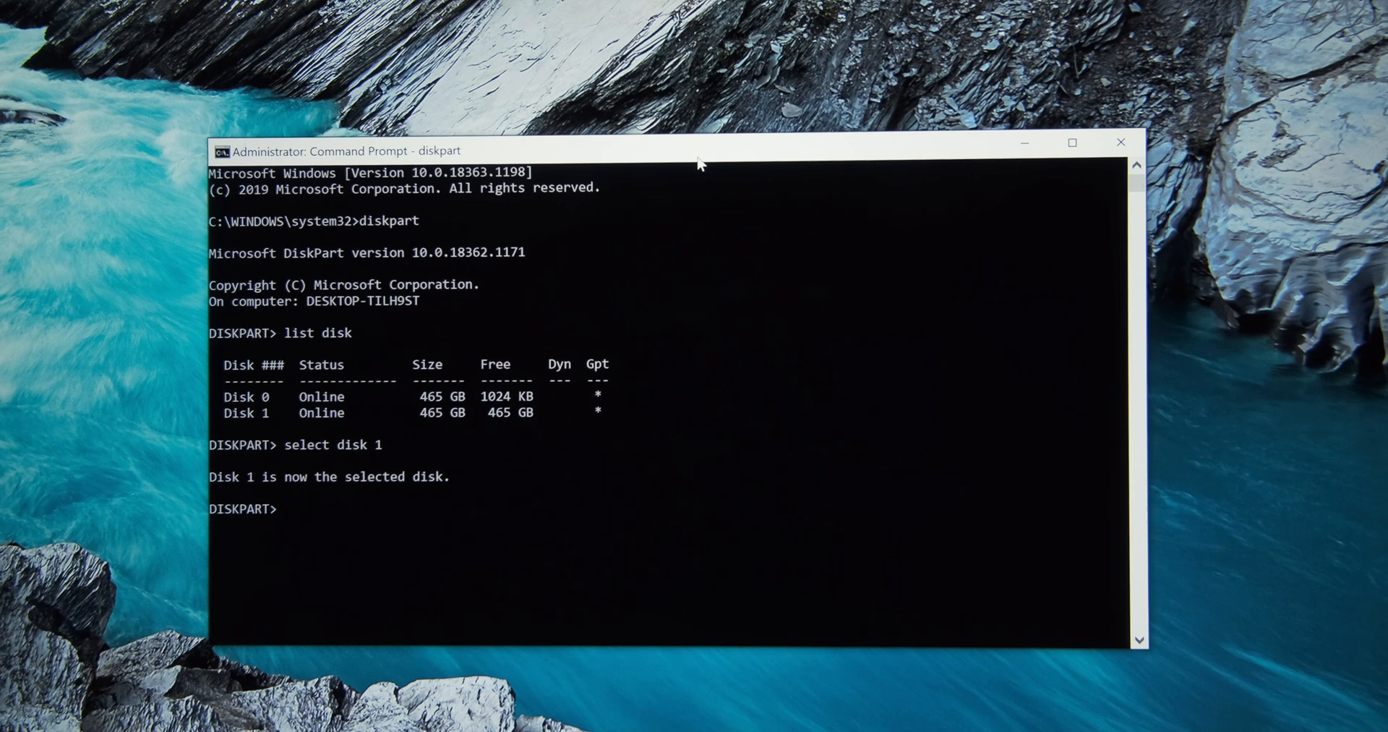
{"action": "type", "text": "clean"}
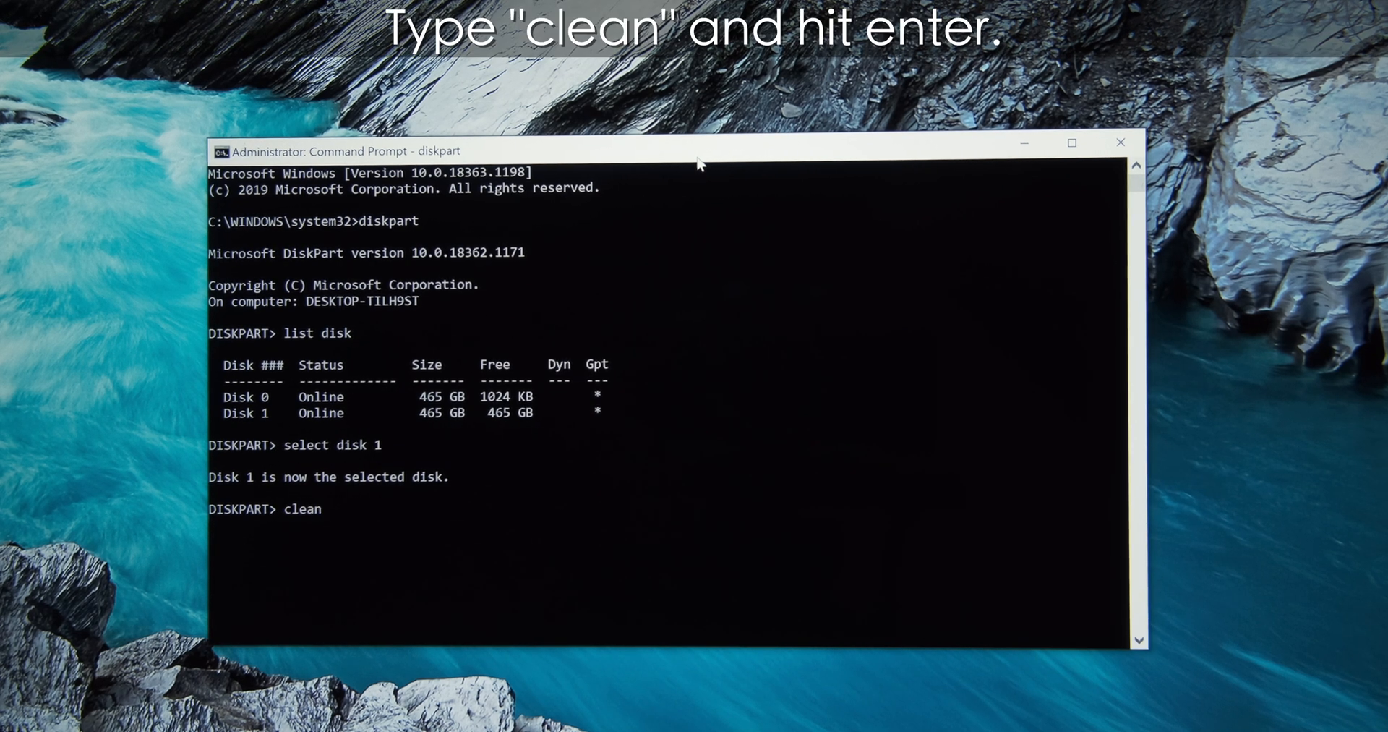
{"action": "key", "text": "Enter"}
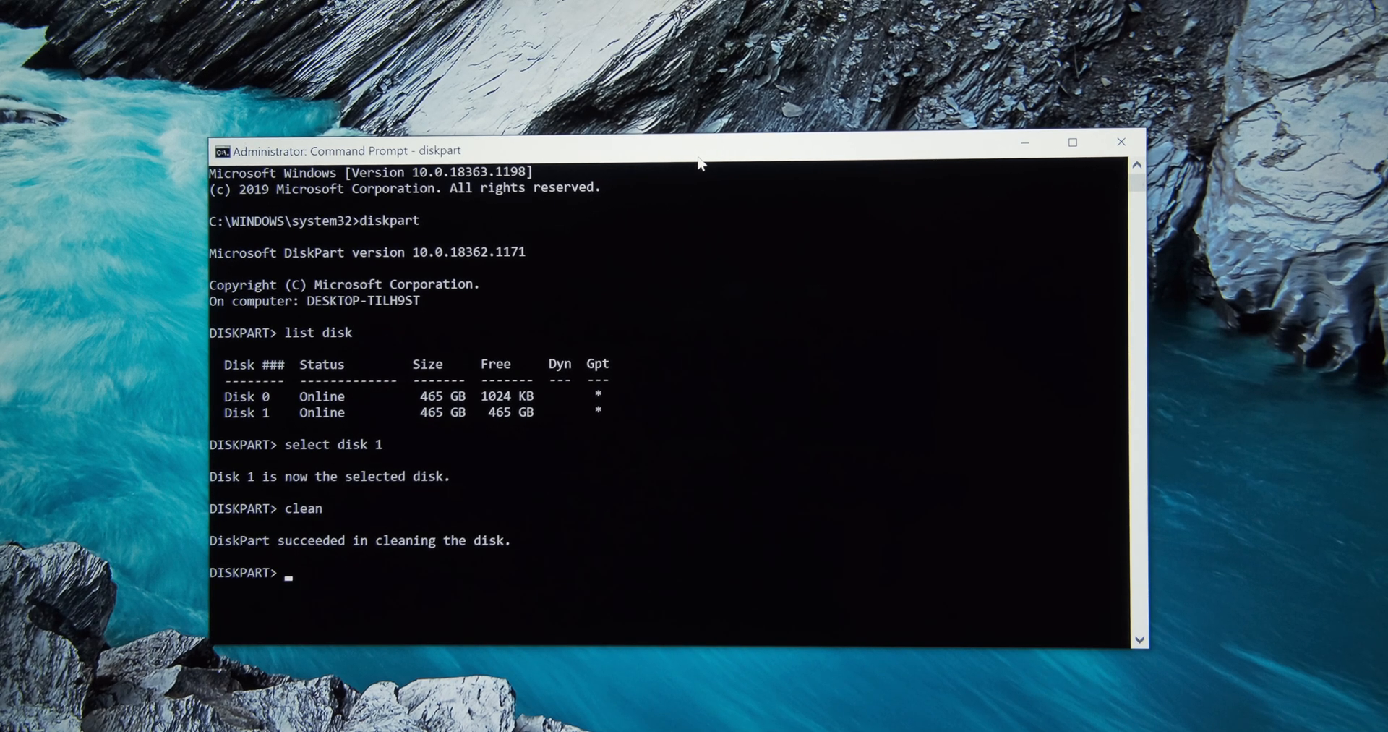
{"action": "type", "text": "e"}
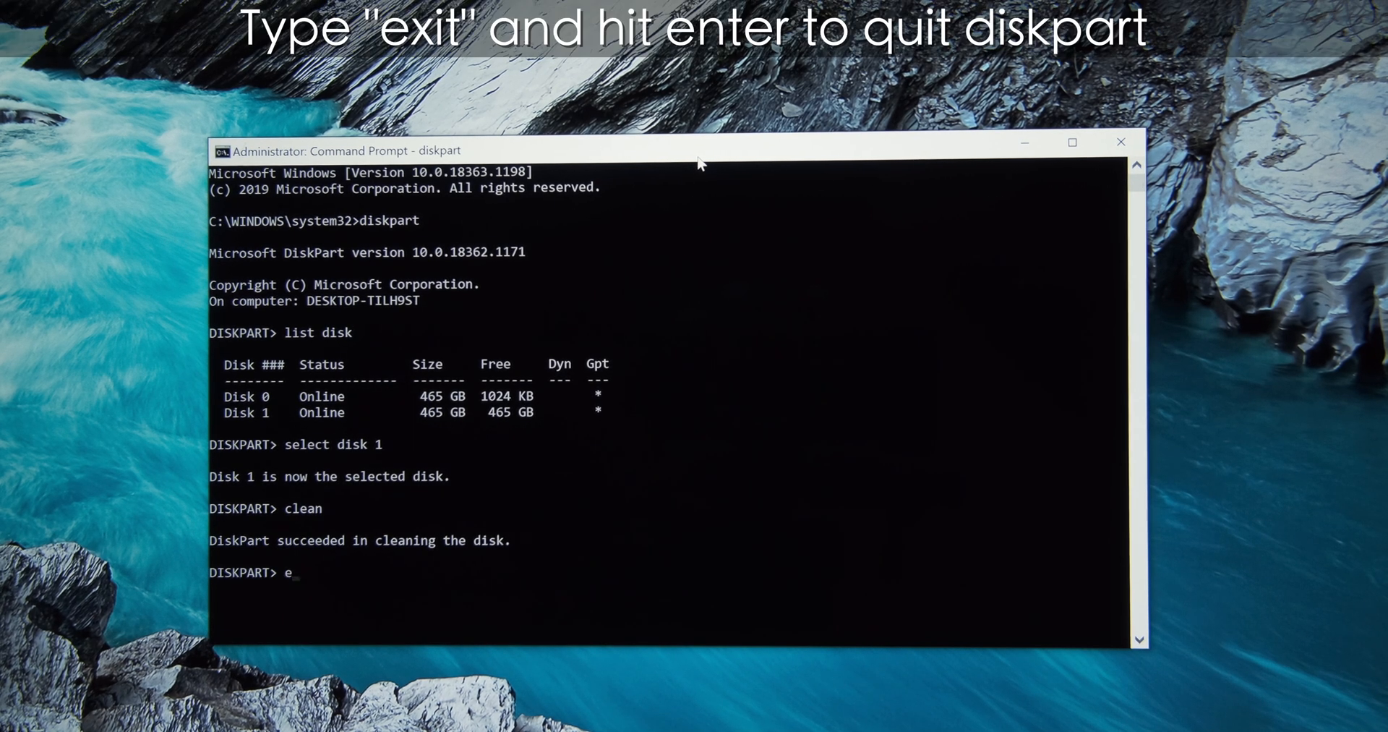
{"action": "type", "text": "xit"}
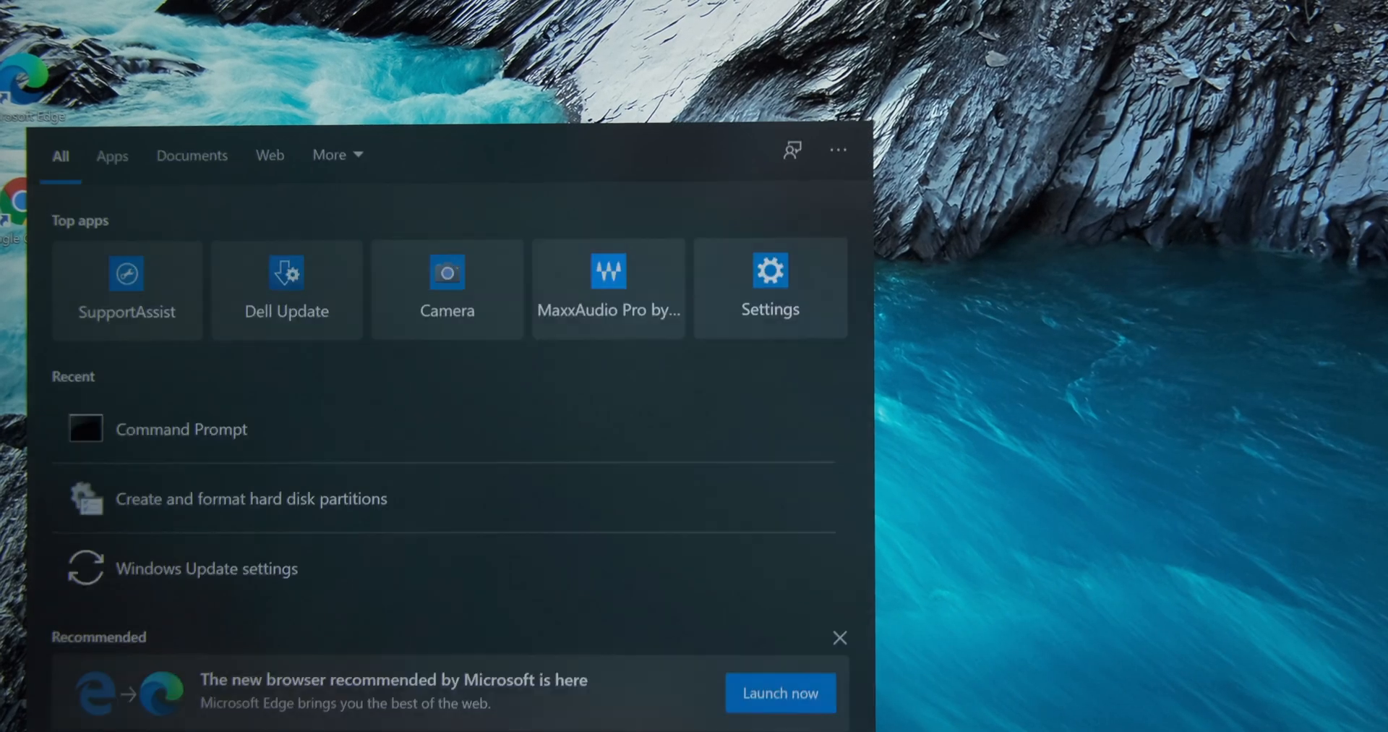
- Search diskmgmt.msc and launch Disk Management as administrator again
{"action": "type", "text": "disk"}
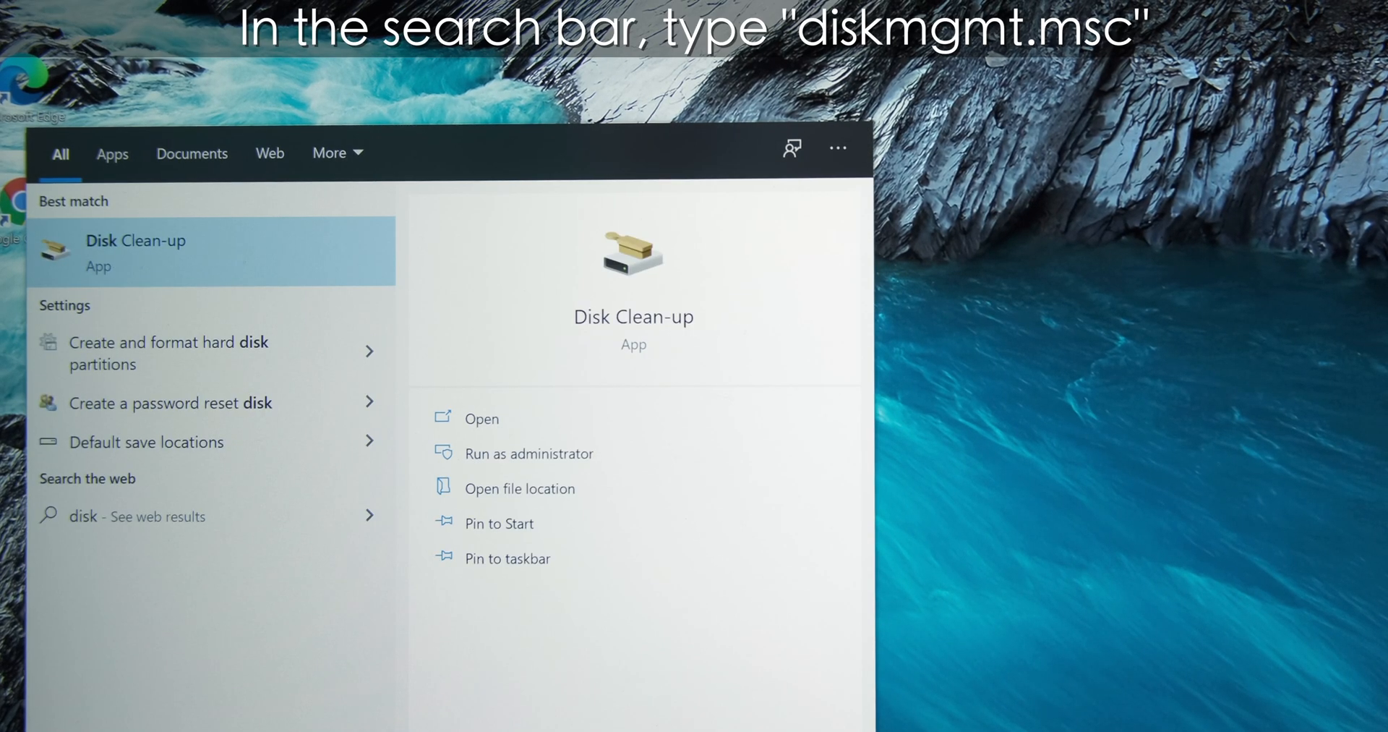
{"action": "type", "text": "diskmgmt"}
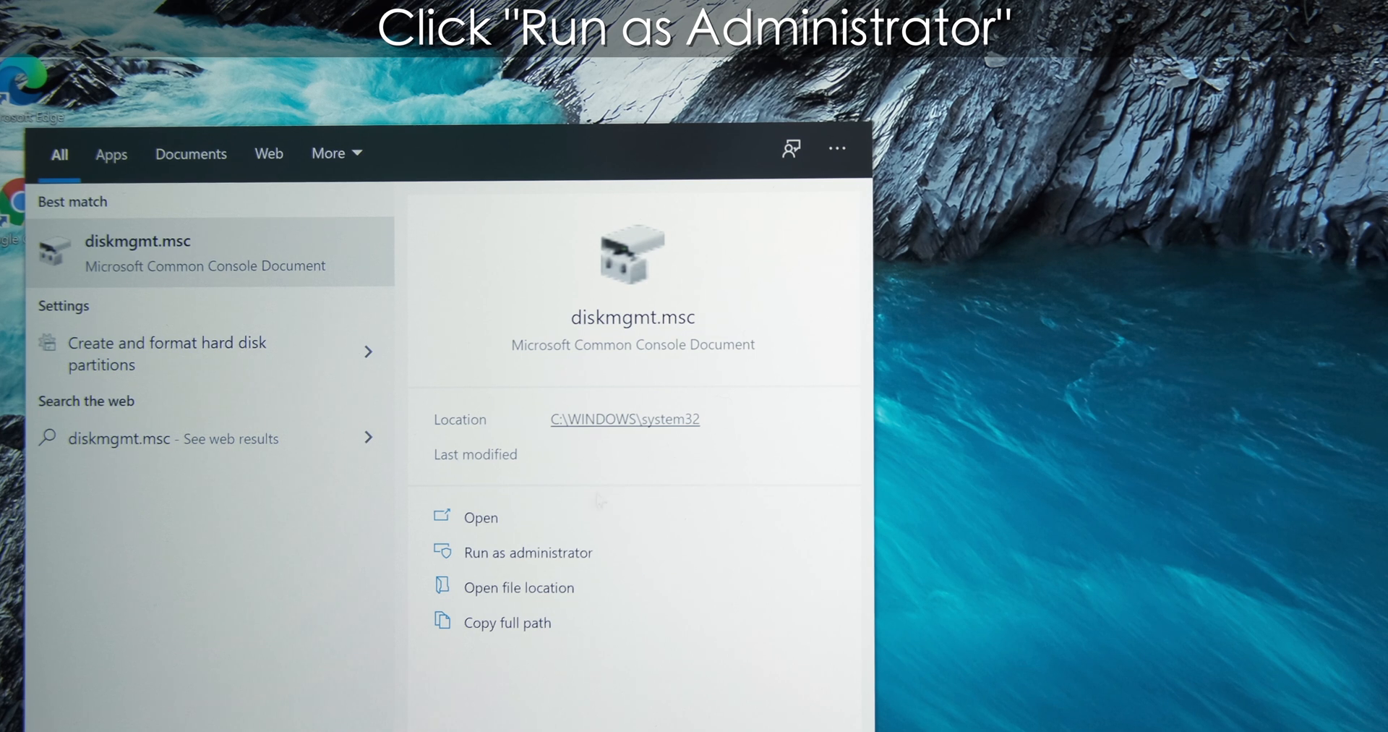
{"action": "left_click", "coordinate": [529, 553]}
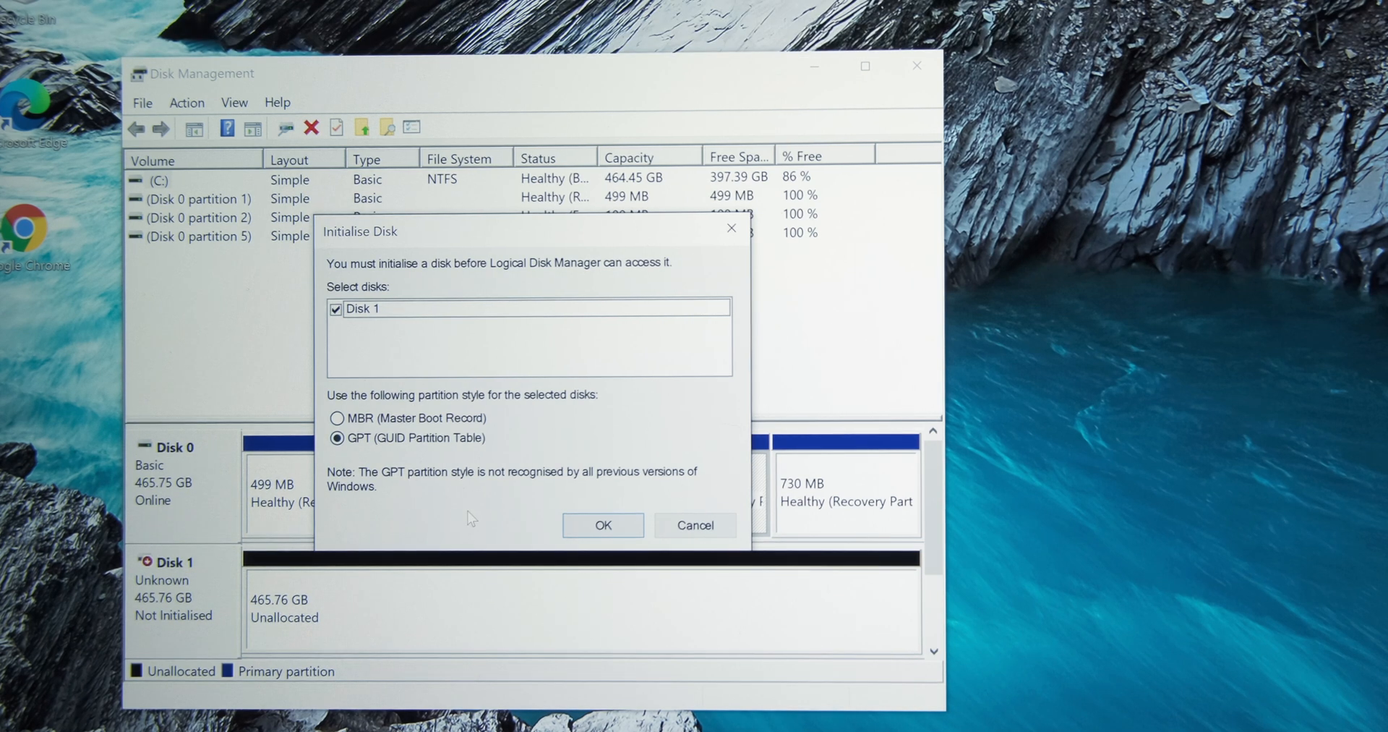
- Initialise Disk 1 with the GPT partition style
{"action": "left_click", "coordinate": [603, 525]}
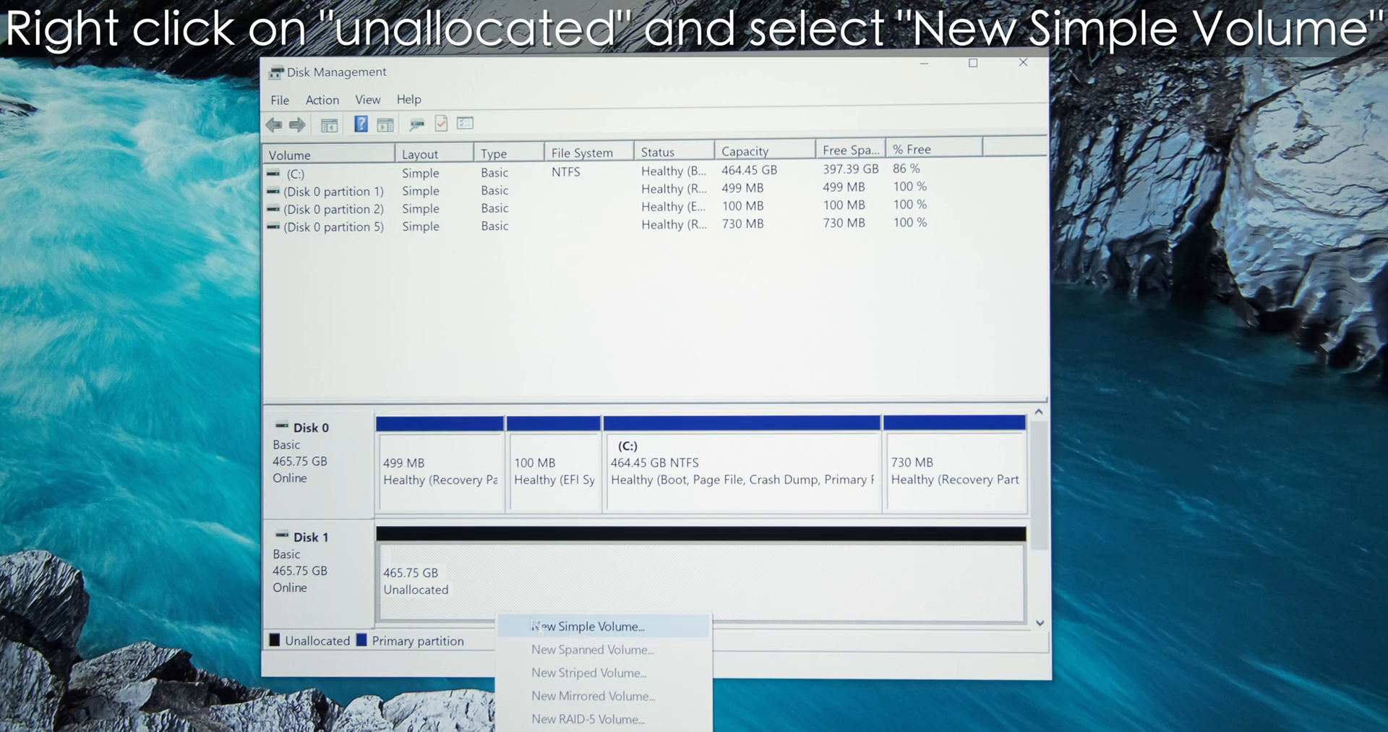
- Start the New Simple Volume wizard on the unallocated space, keeping maximum size and the assigned drive letter
{"action": "left_click", "coordinate": [587, 626]}
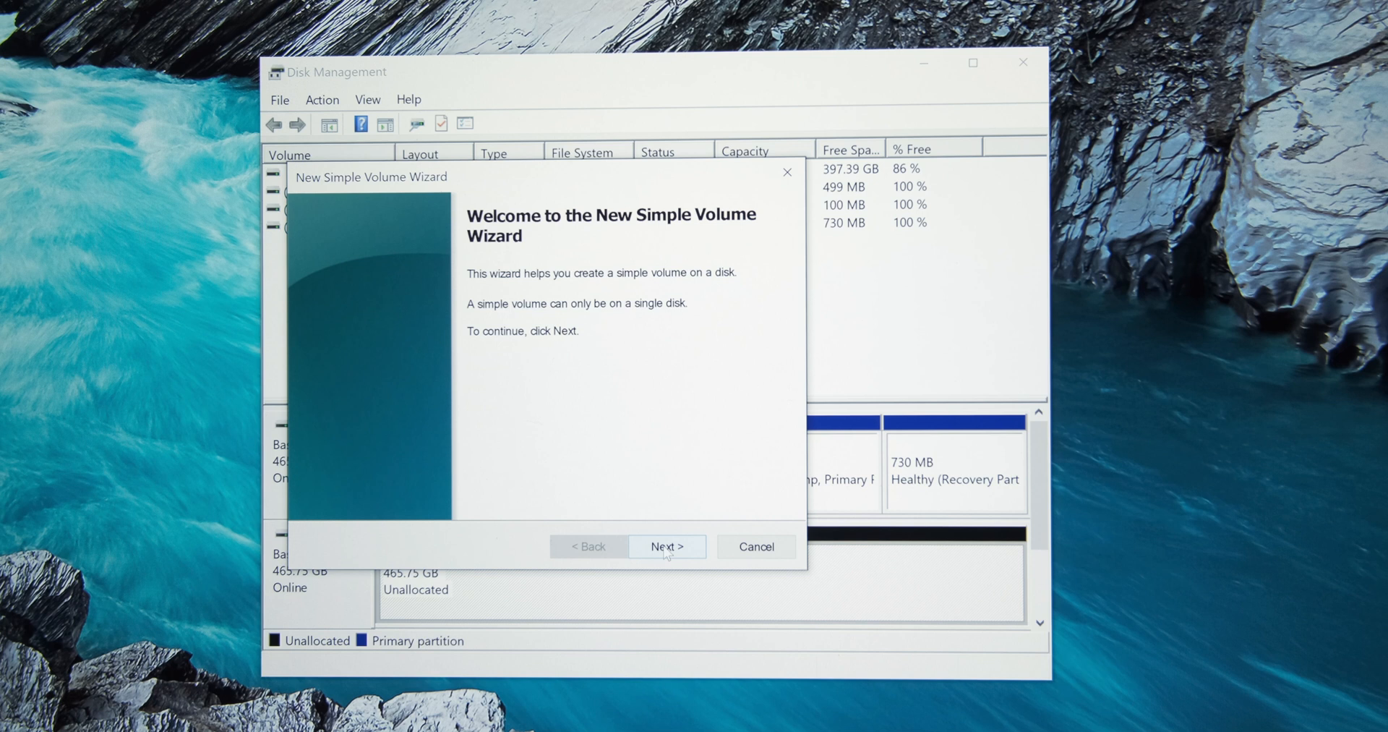
{"action": "left_click", "coordinate": [666, 546]}
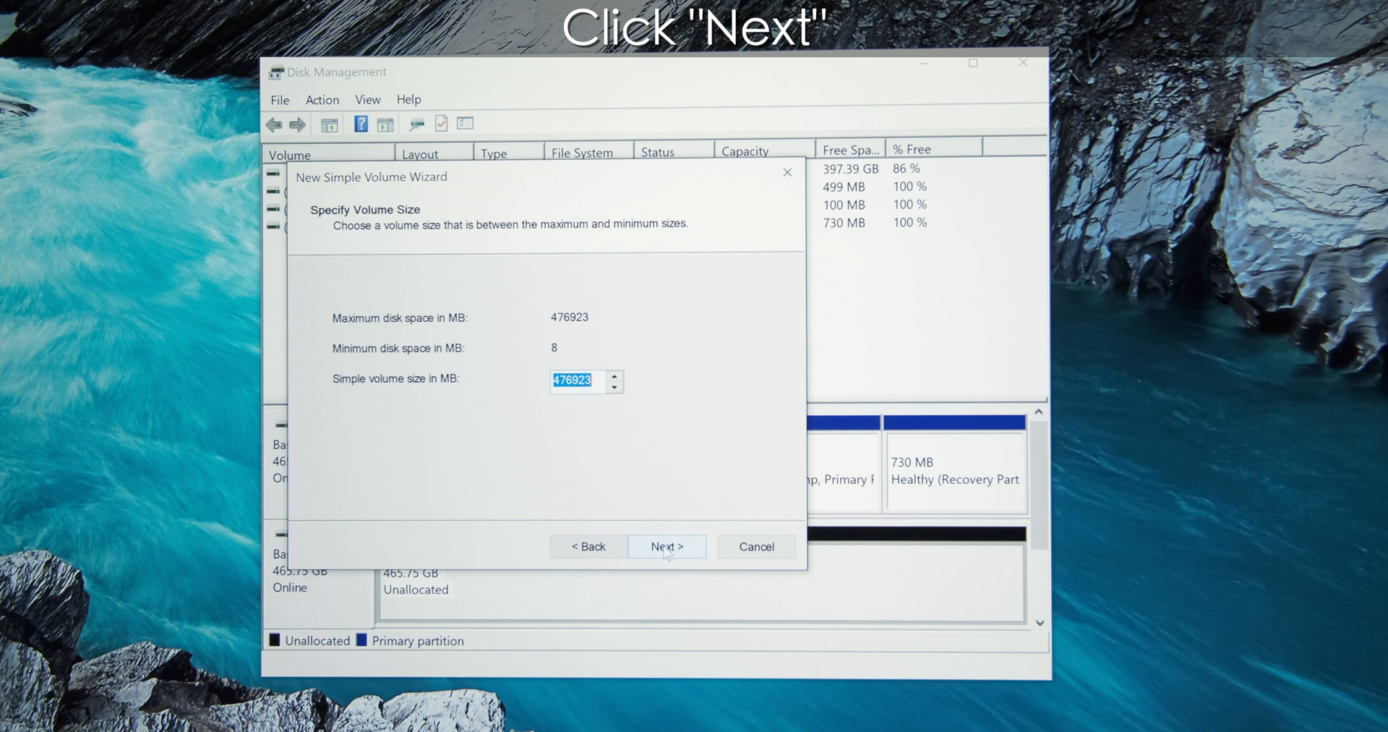
{"action": "left_click", "coordinate": [668, 546]}
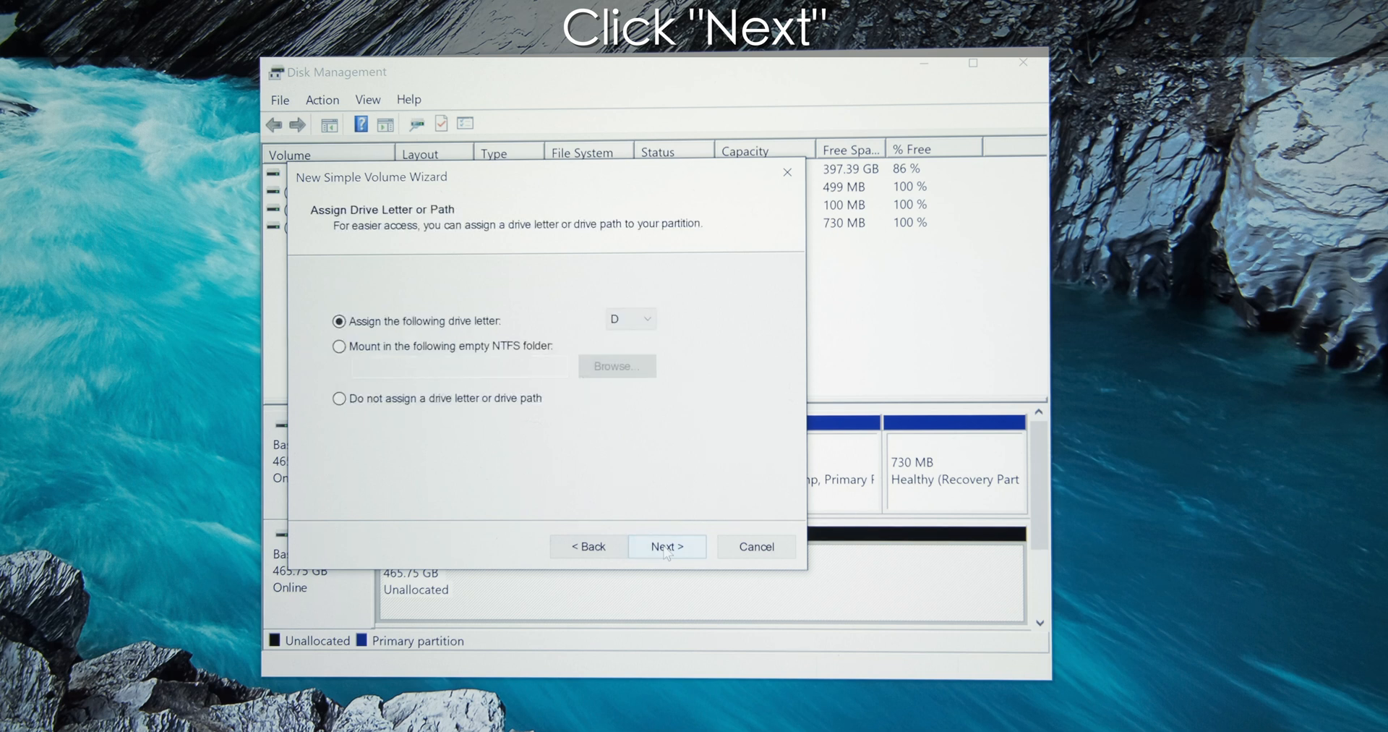
{"action": "left_click", "coordinate": [668, 547]}
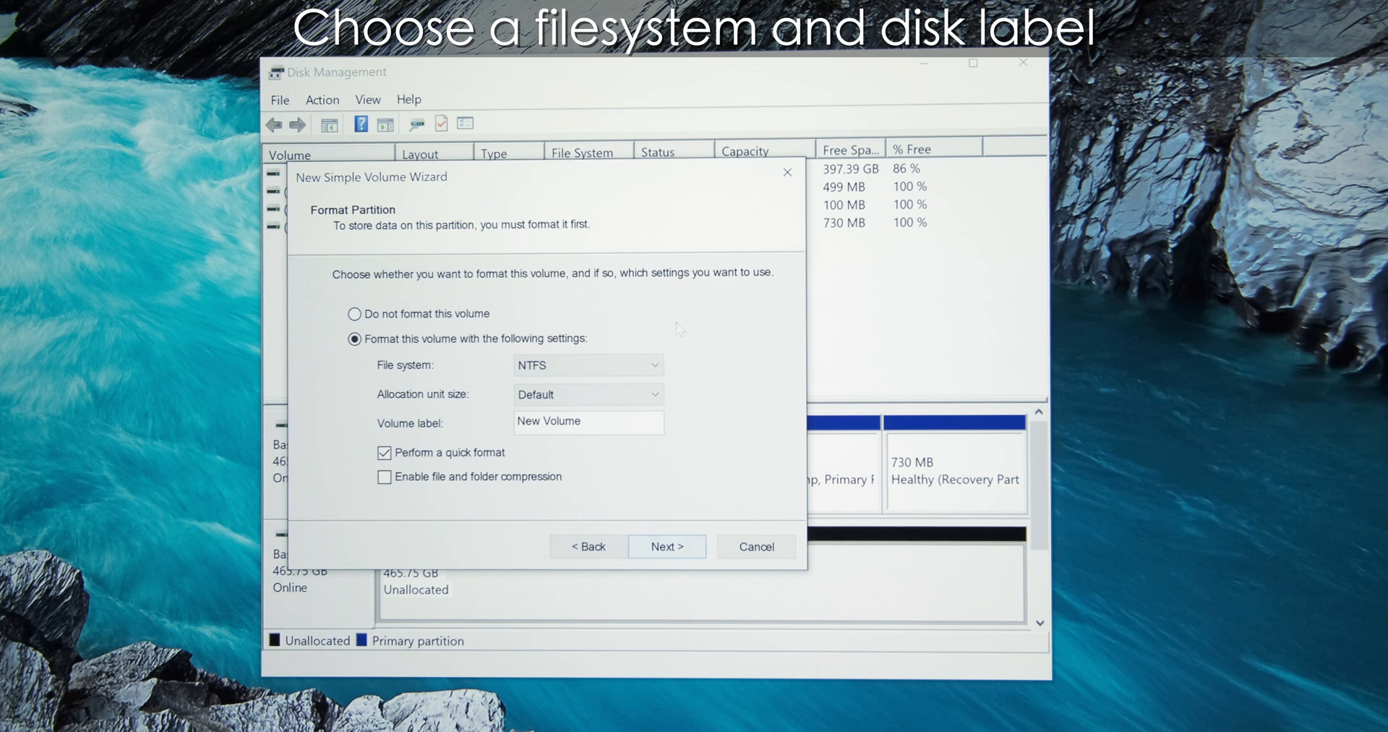
- Choose exFAT, label the volume External, and finish the wizard to format the drive
{"action": "left_click", "coordinate": [652, 365]}
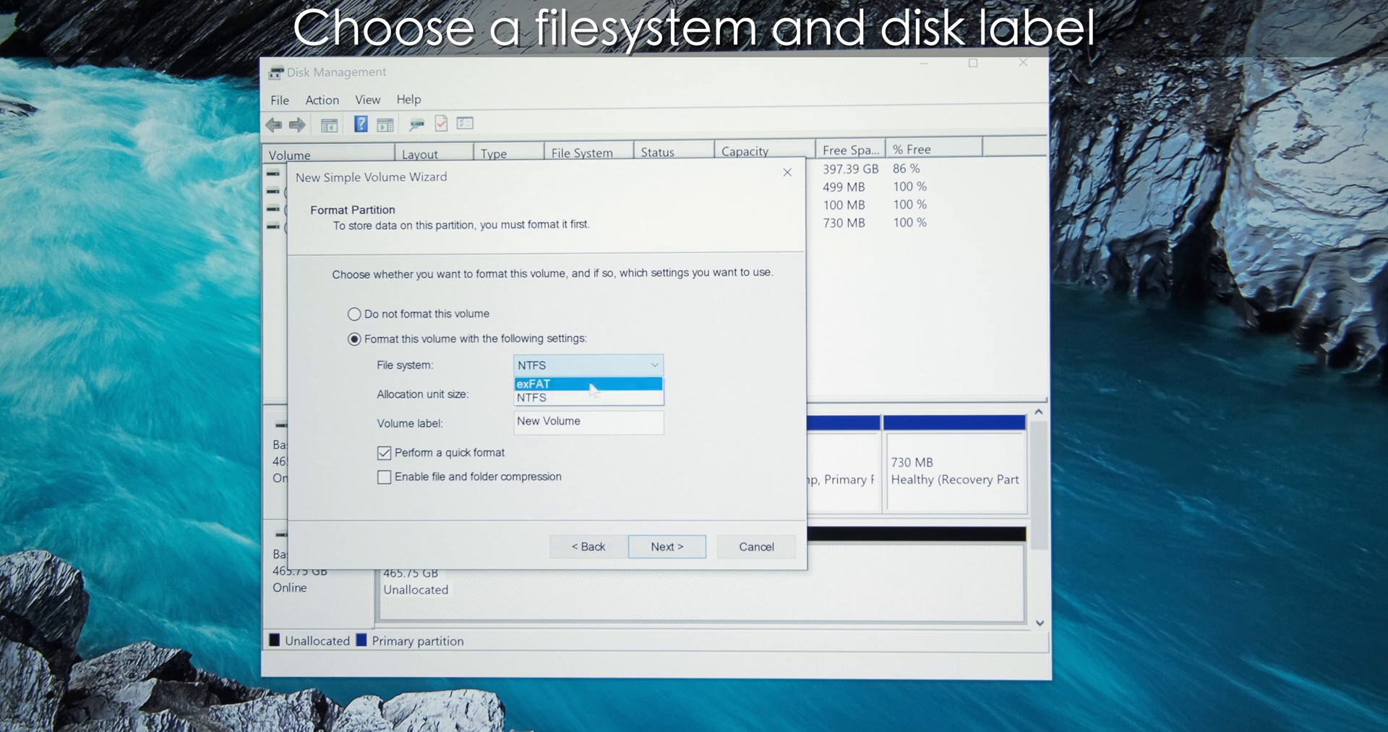
{"action": "left_click", "coordinate": [532, 384]}
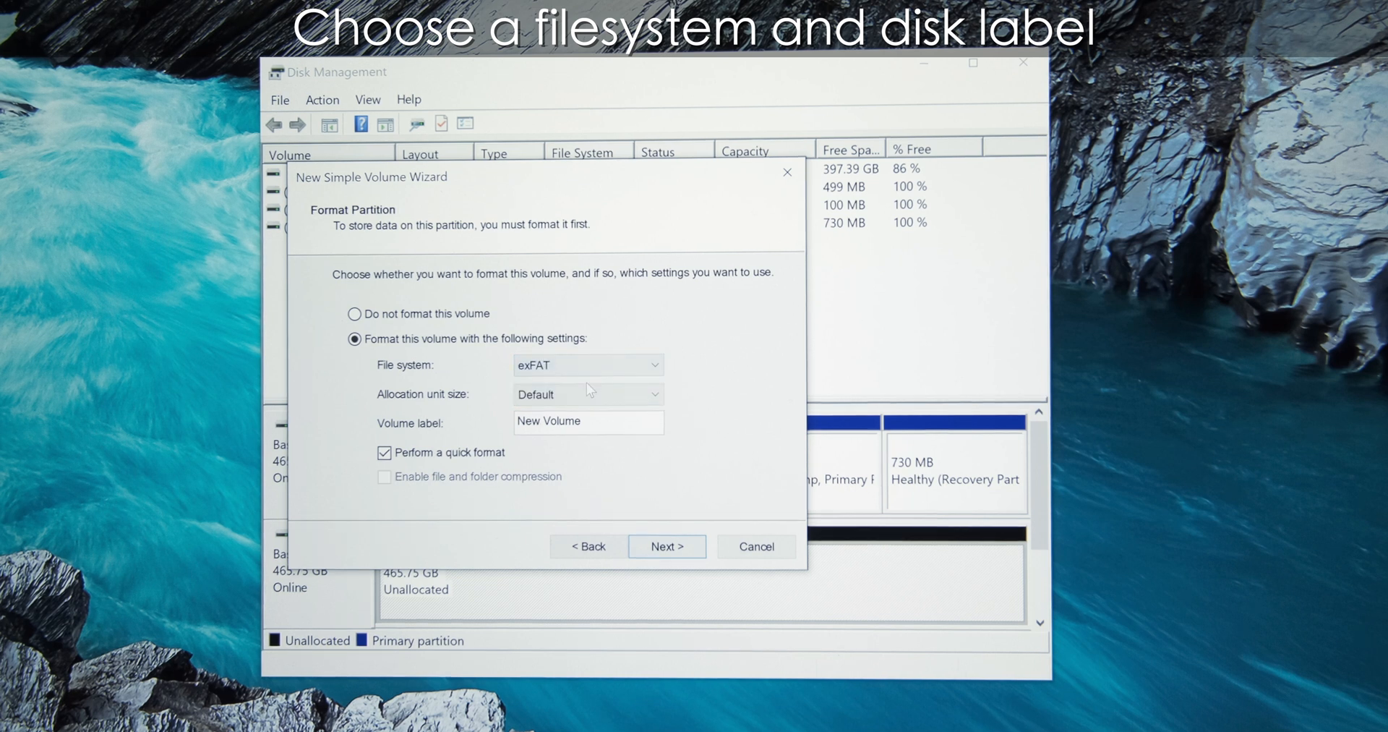
{"action": "left_click", "coordinate": [594, 422]}
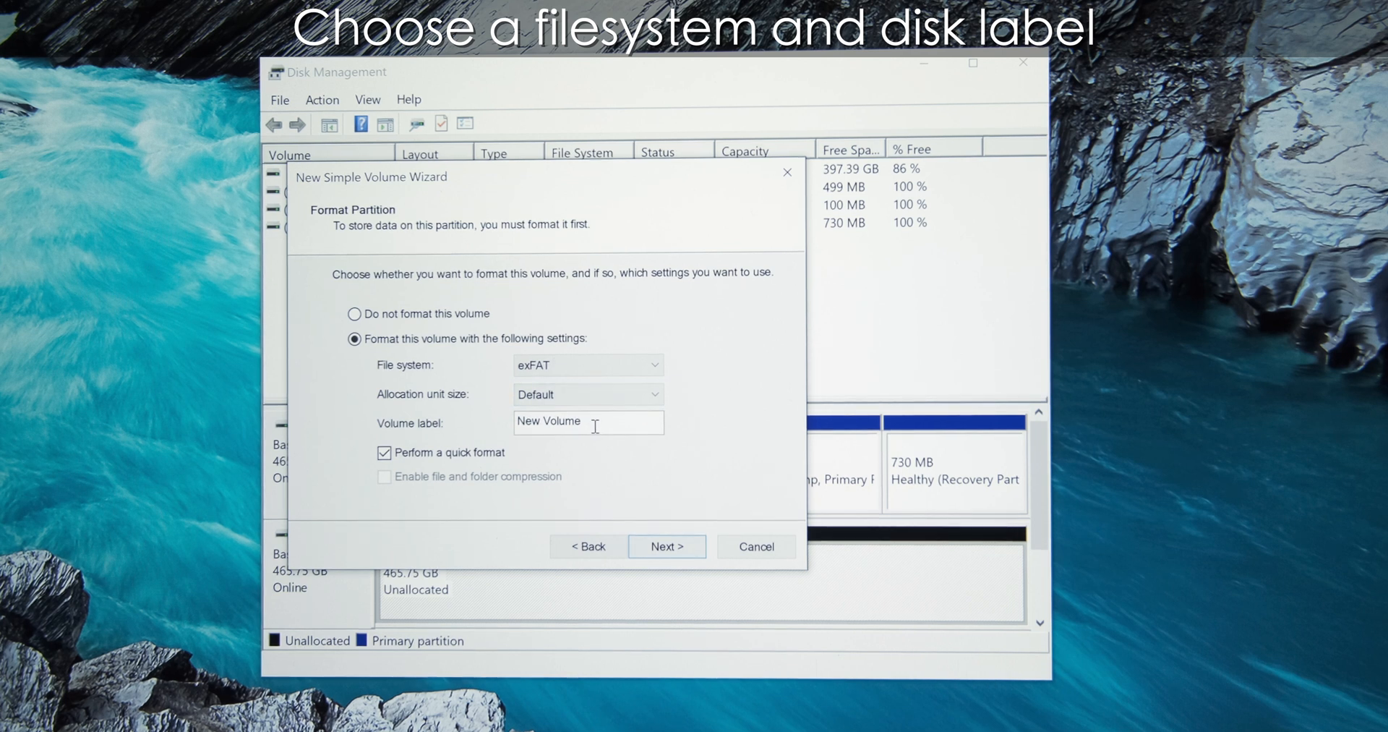
{"action": "triple_click", "coordinate": [576, 422]}
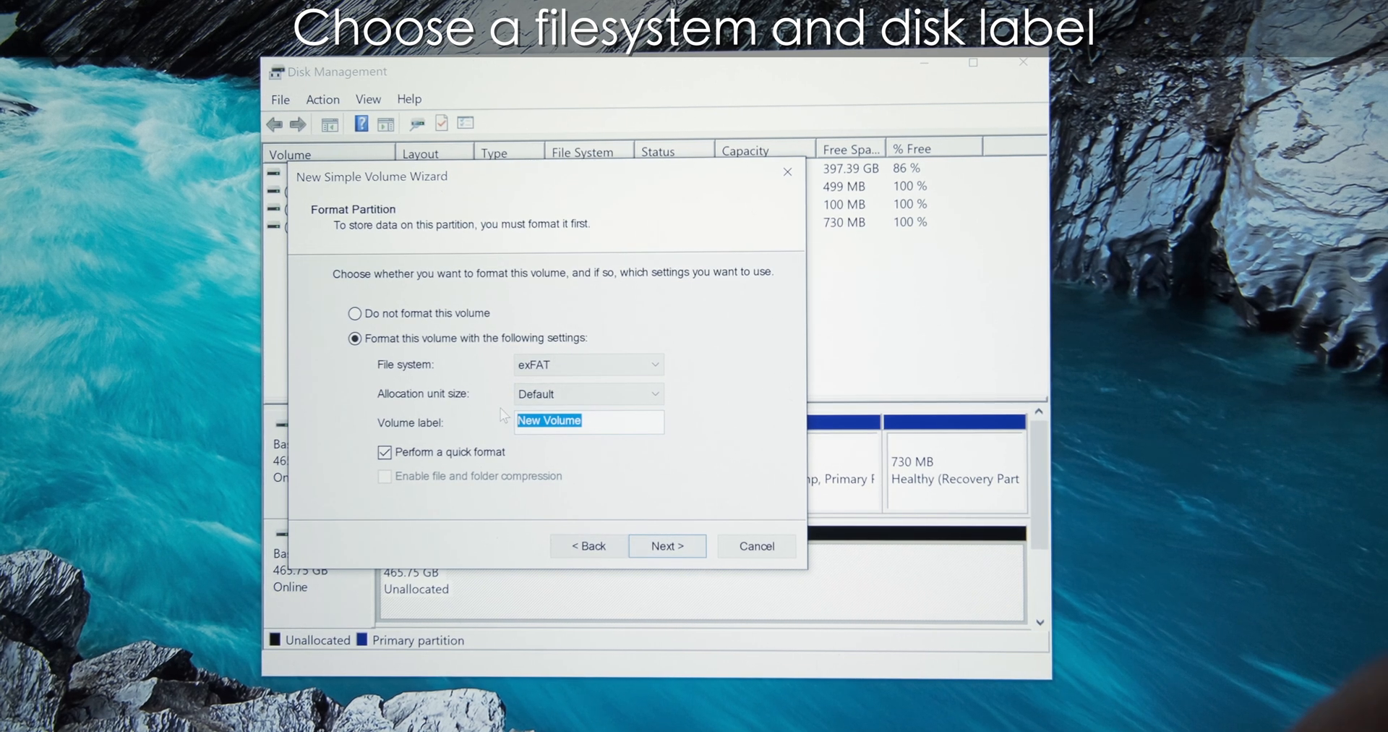
{"action": "type", "text": "External"}
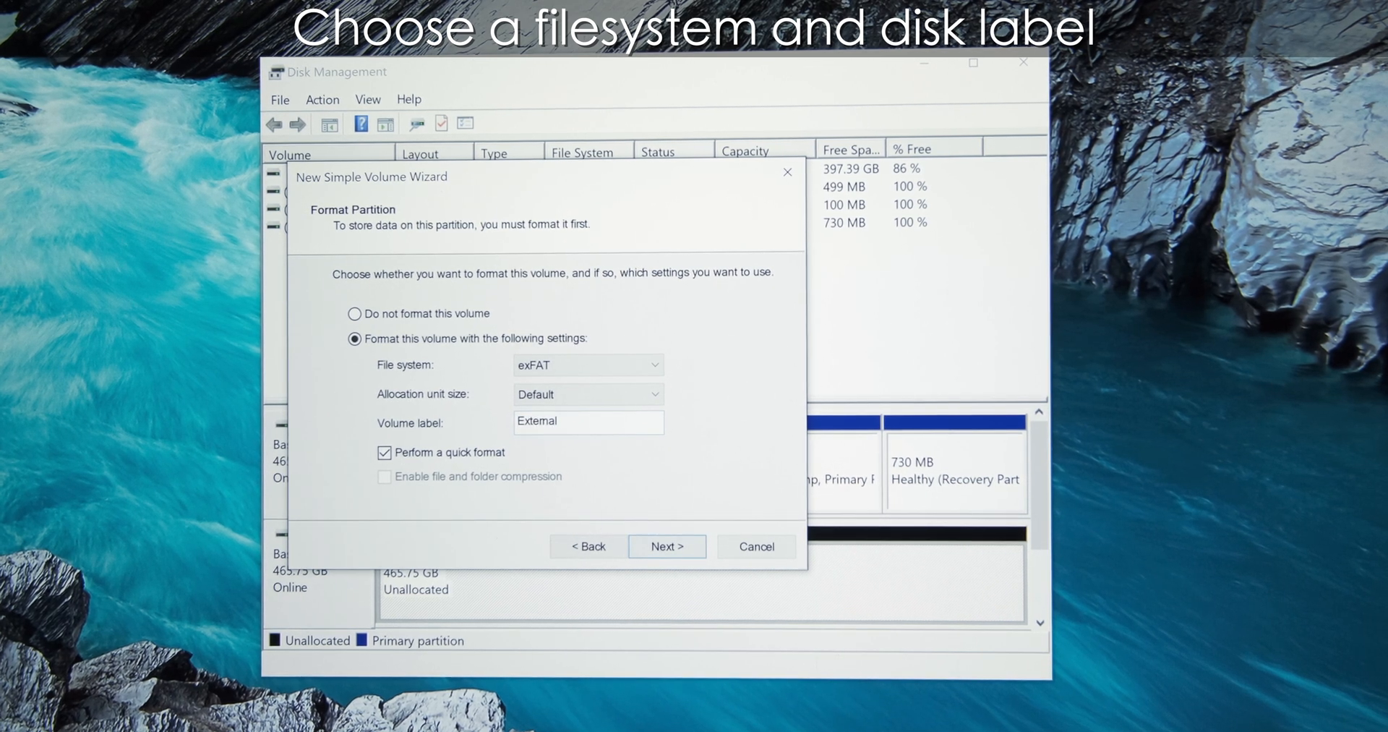
{"action": "left_click", "coordinate": [668, 546]}
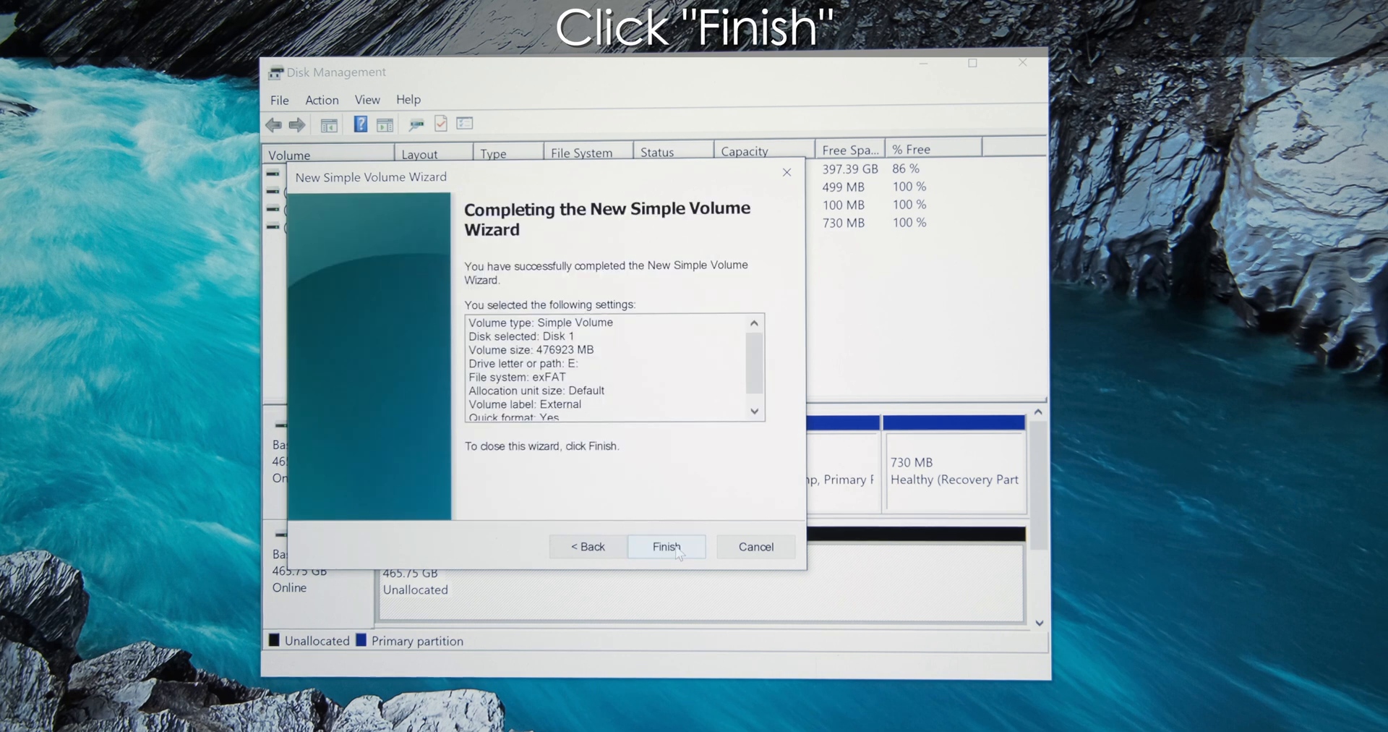
{"action": "left_click", "coordinate": [666, 547]}
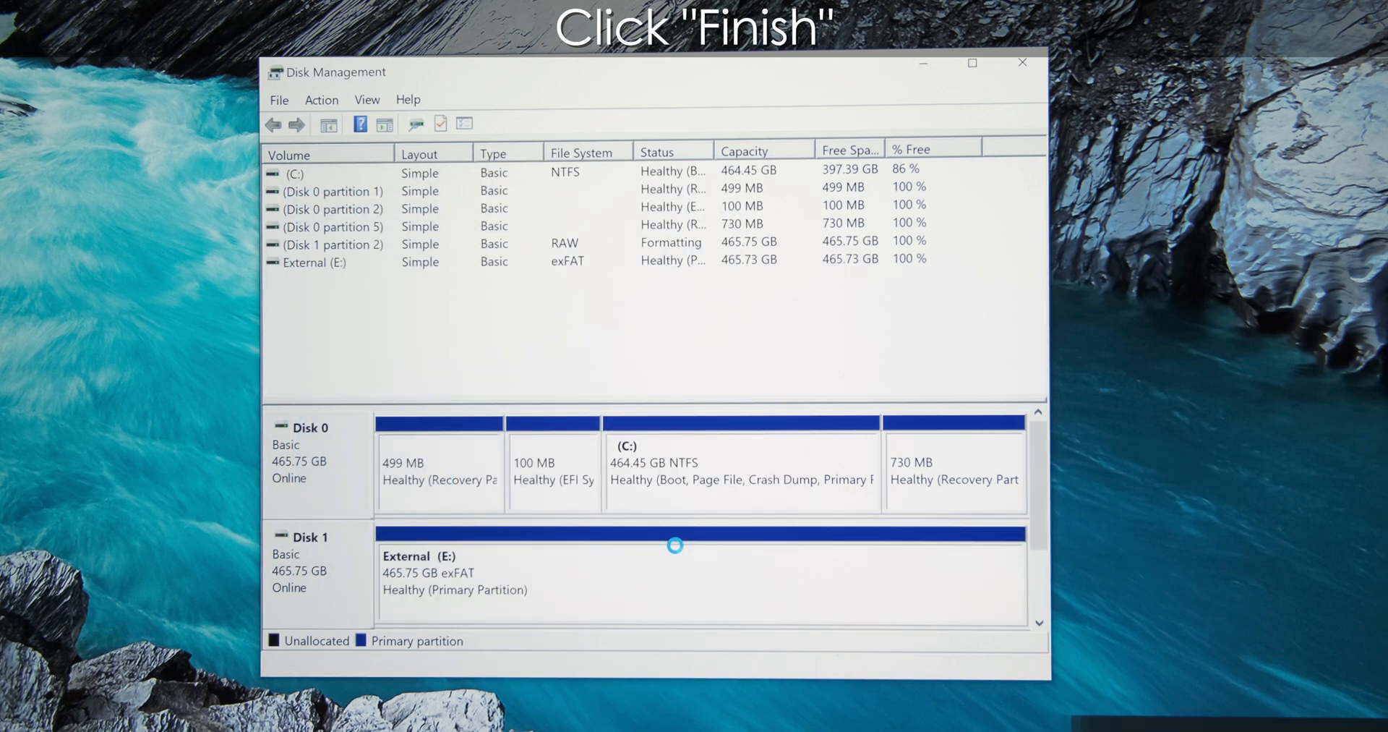